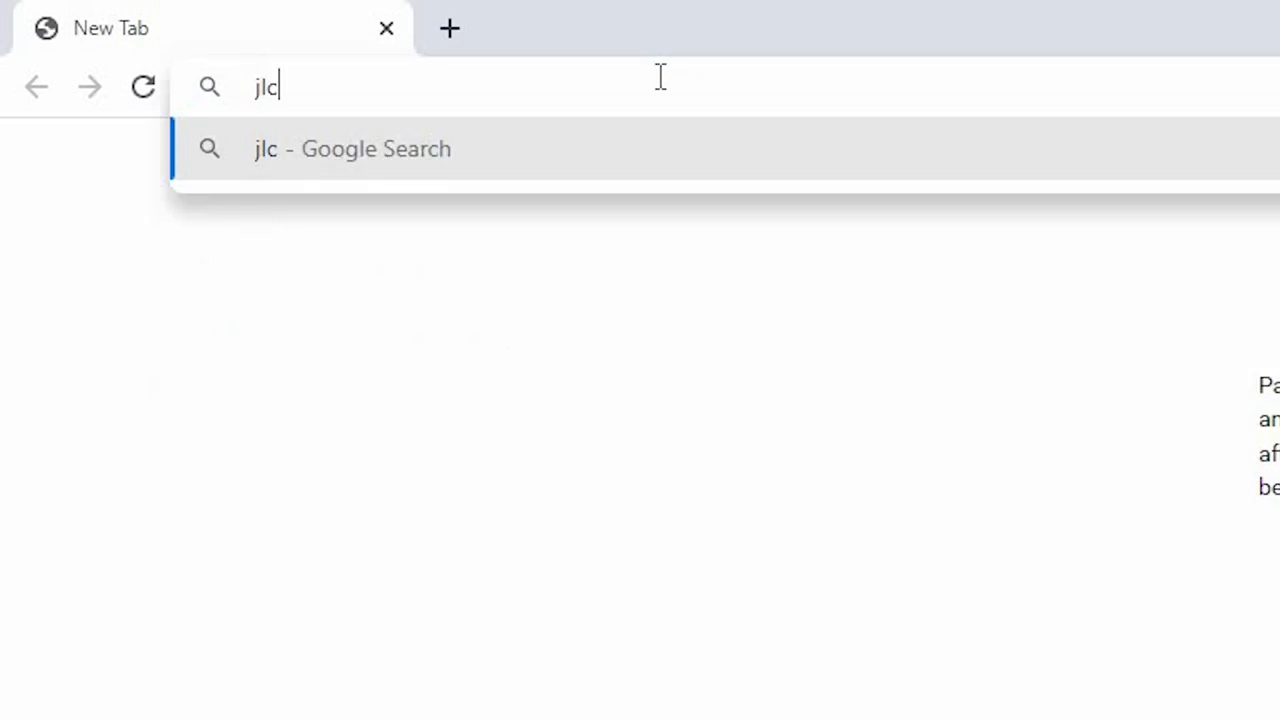
# Load the JLCPCB homepage from the 'jlc' address-bar entry.
pyautogui.press('Return')
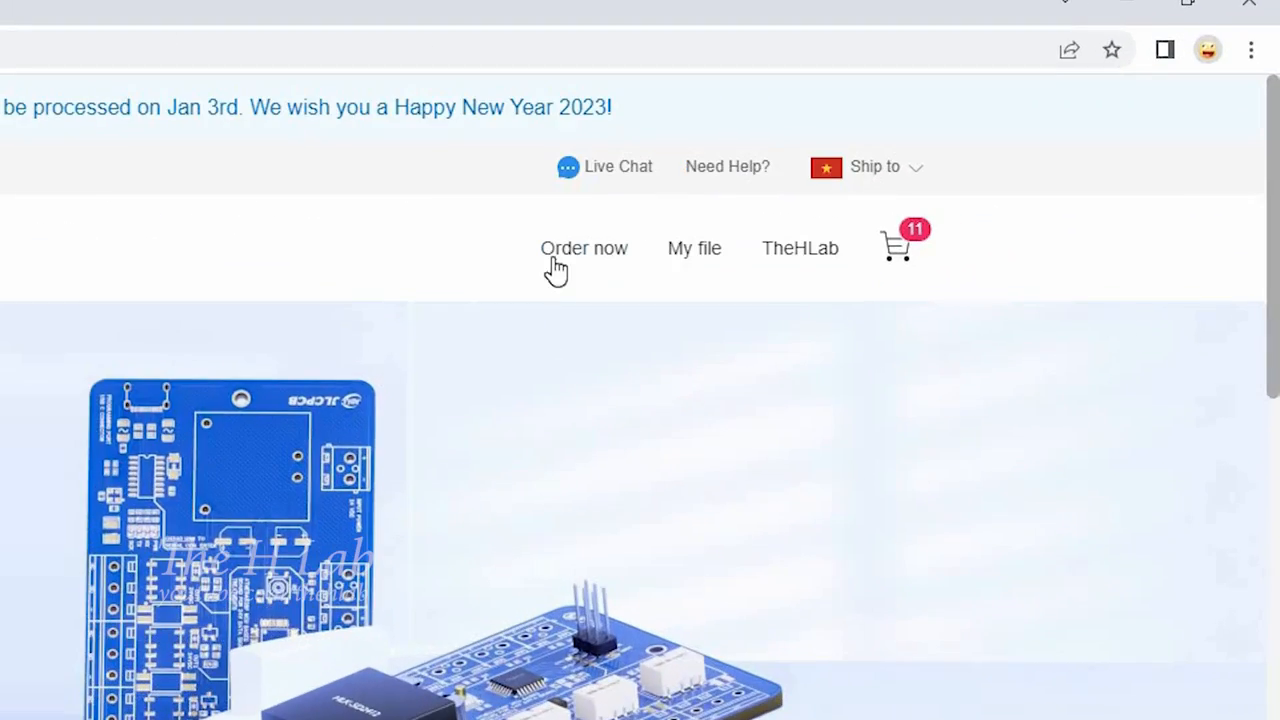
# Start a 3D Printing quote and upload both STL part files in 8228 resin.
pyautogui.click(584, 248)
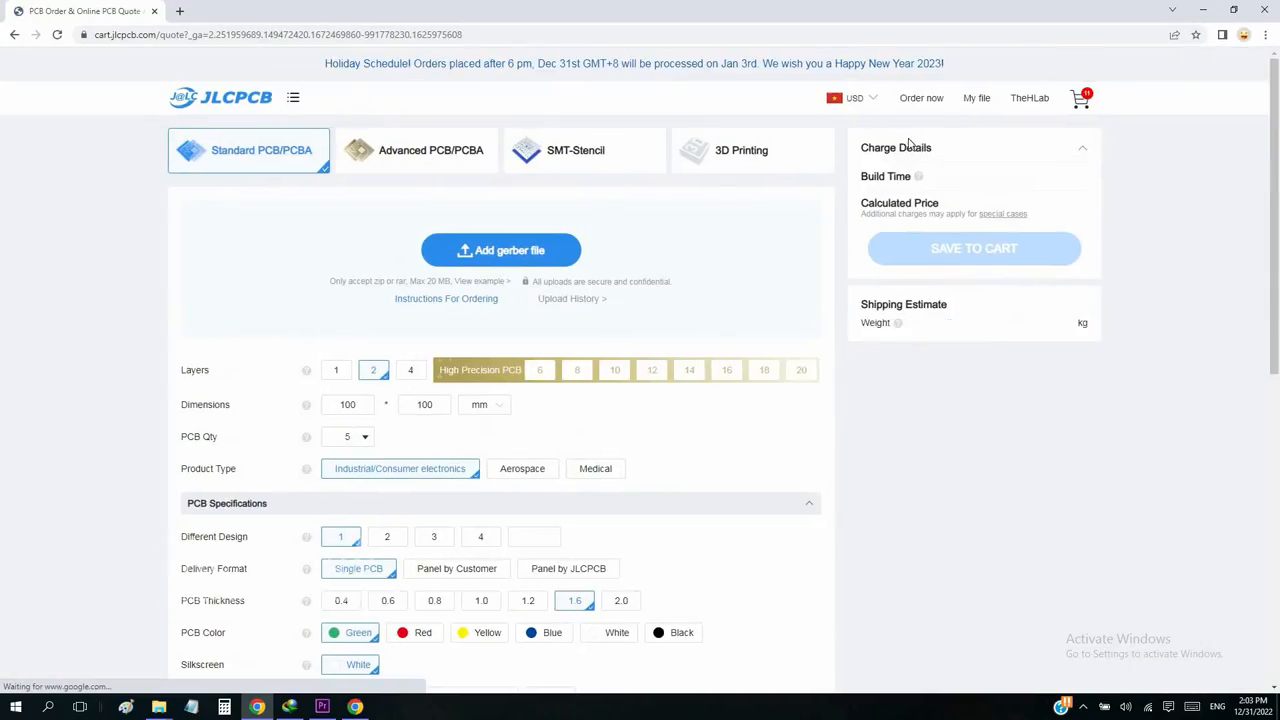
pyautogui.click(752, 150)
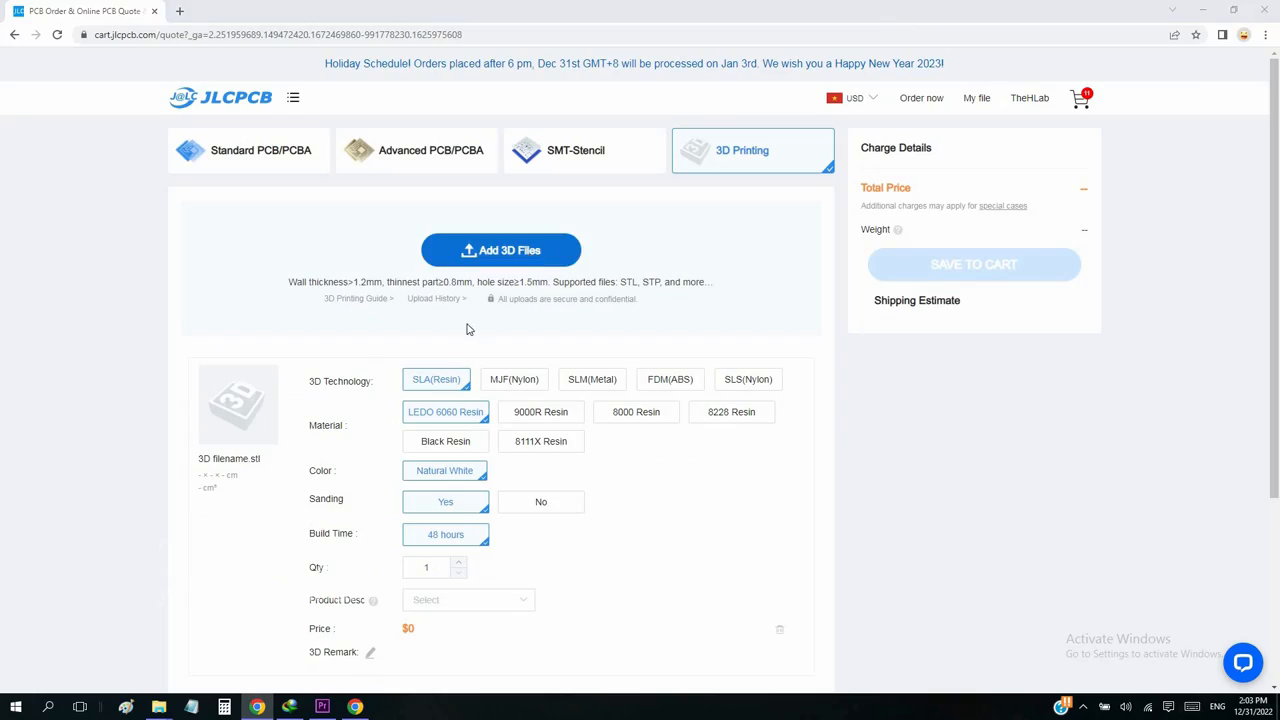
pyautogui.click(500, 250)
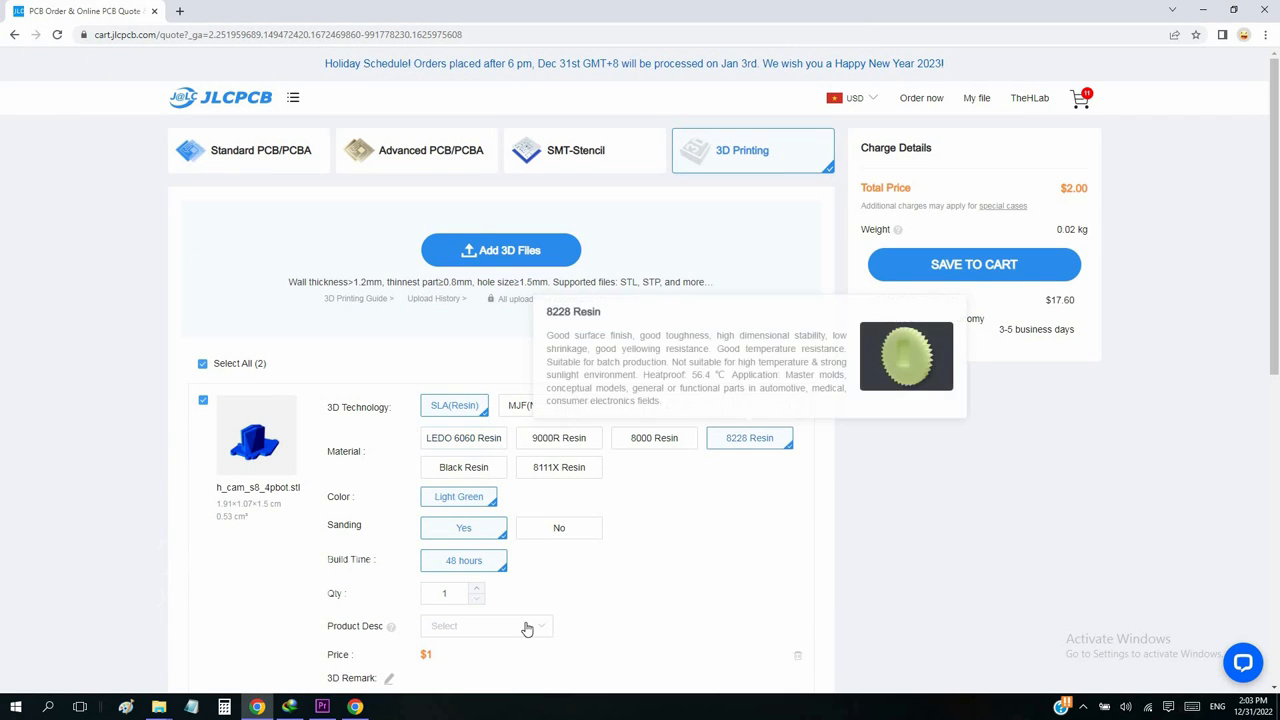
pyautogui.scroll(-3)
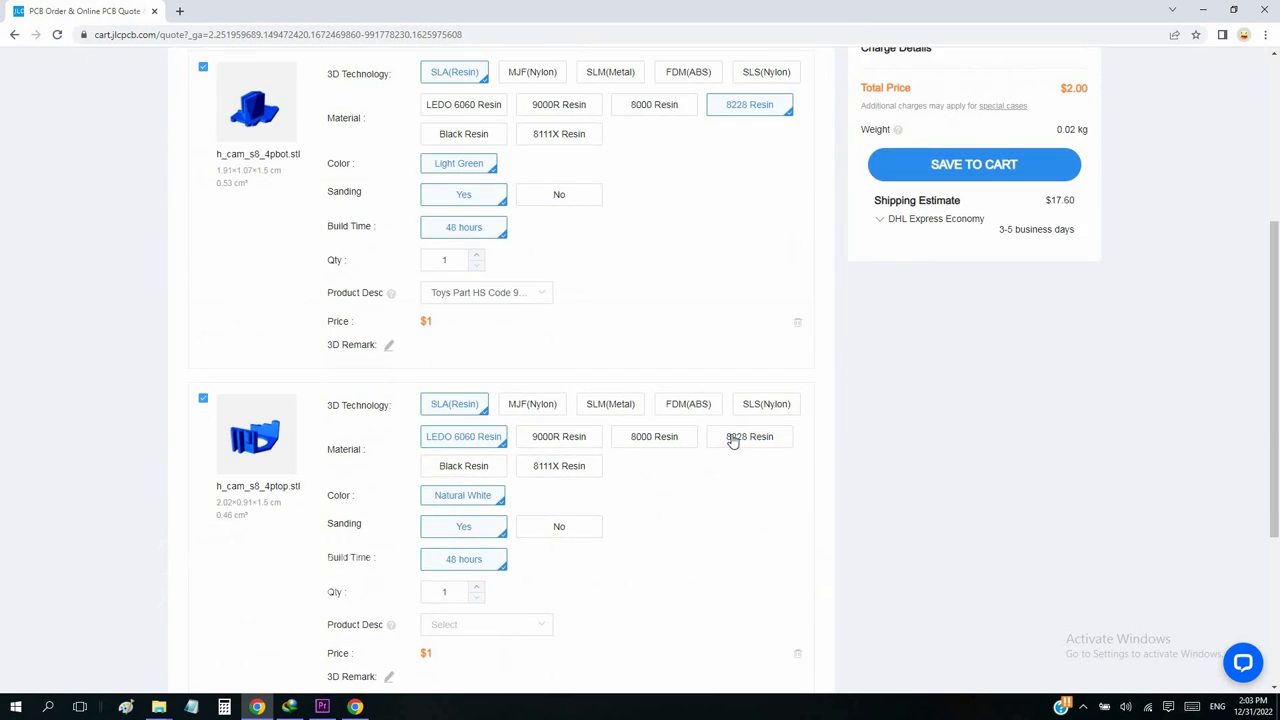
# Save both parts to the cart and begin Secure Checkout from the cart.
pyautogui.click(972, 164)
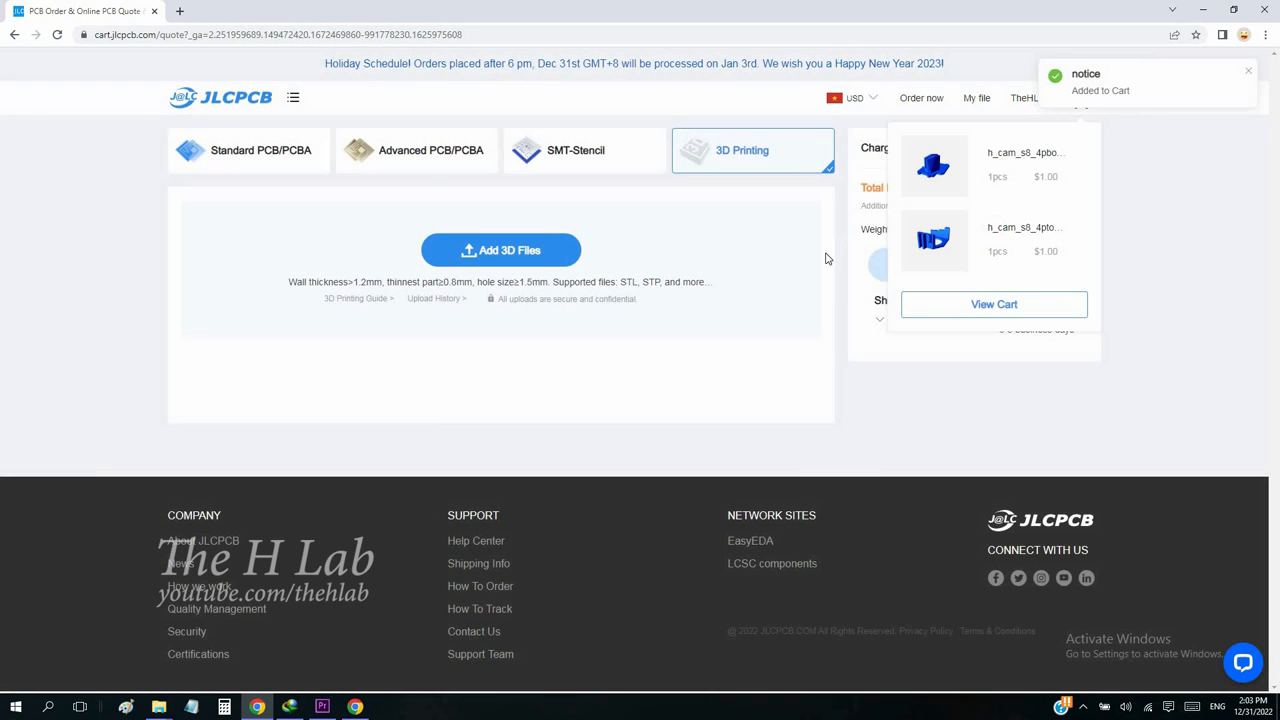
pyautogui.click(992, 304)
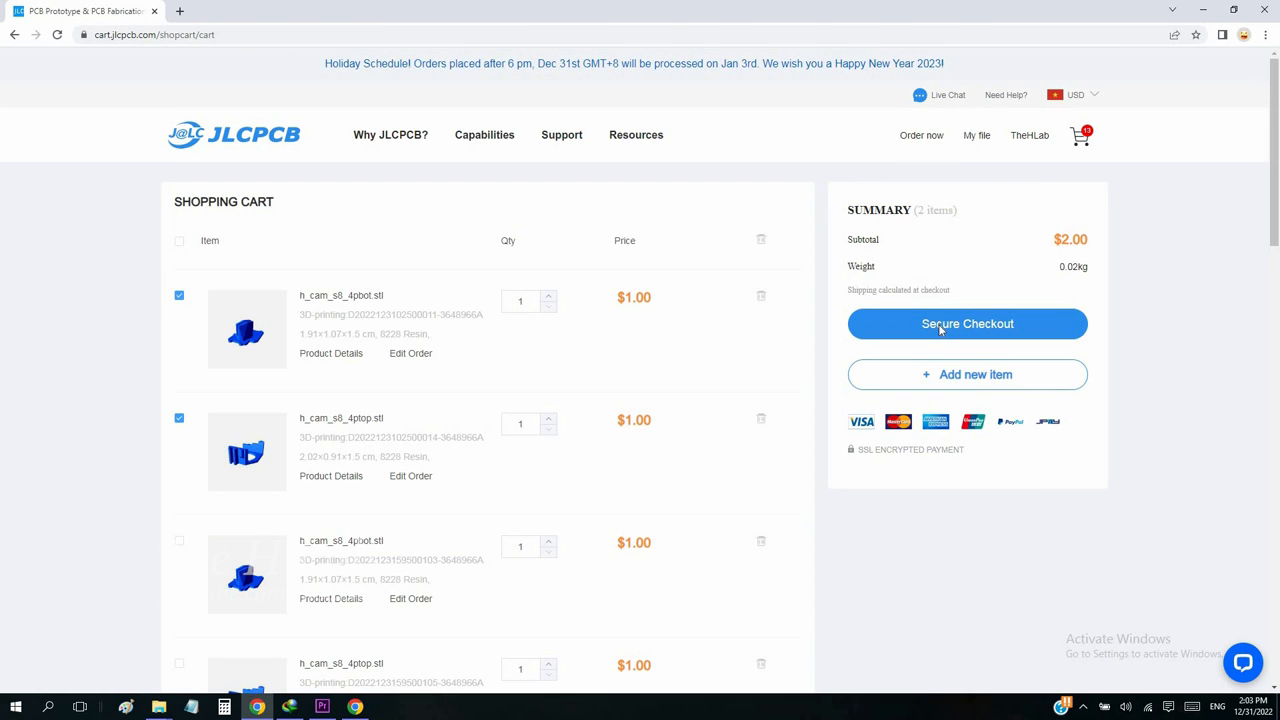
pyautogui.click(966, 324)
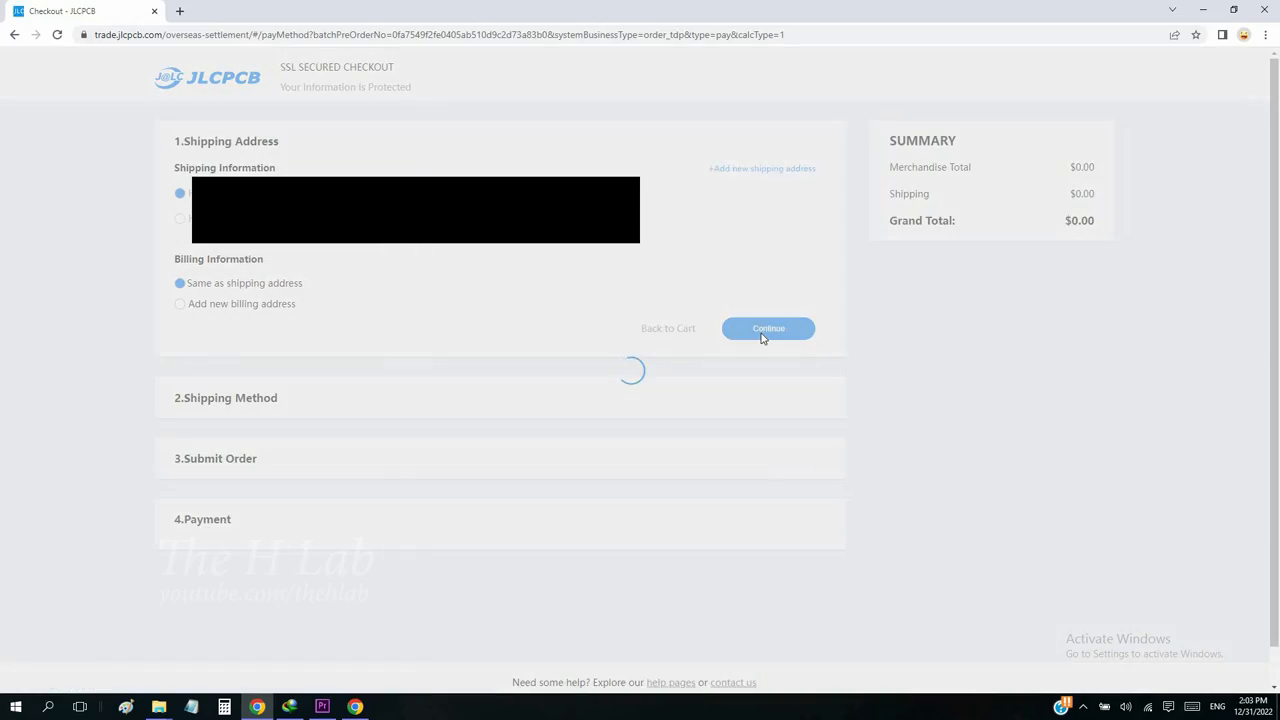